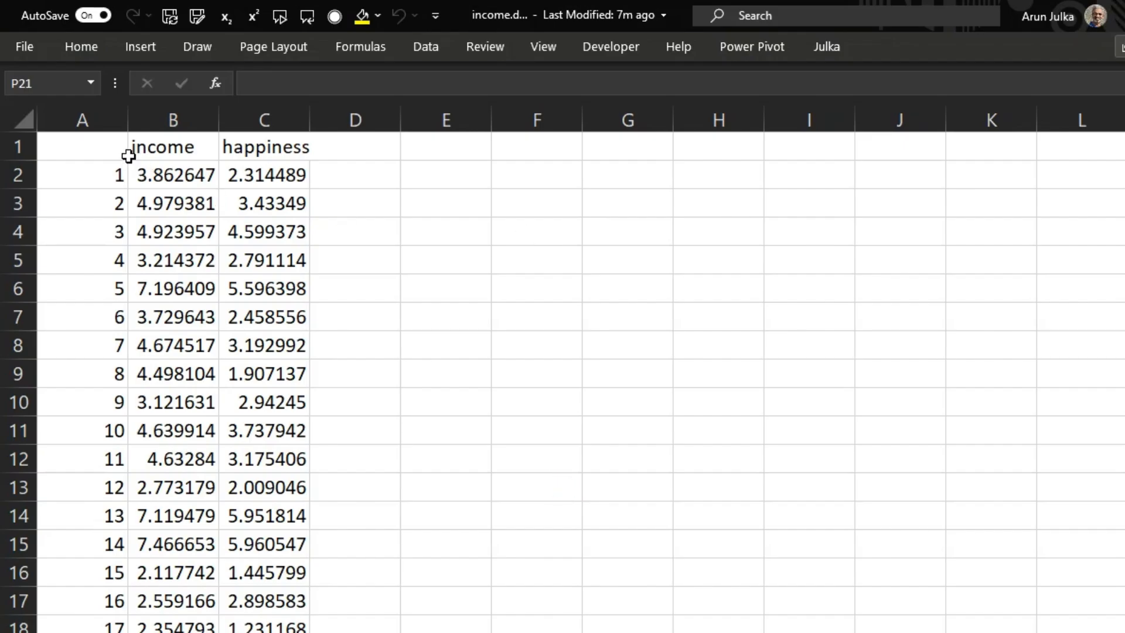
Check the income–happiness data in Excel down to its last row, 498
click(82, 147)
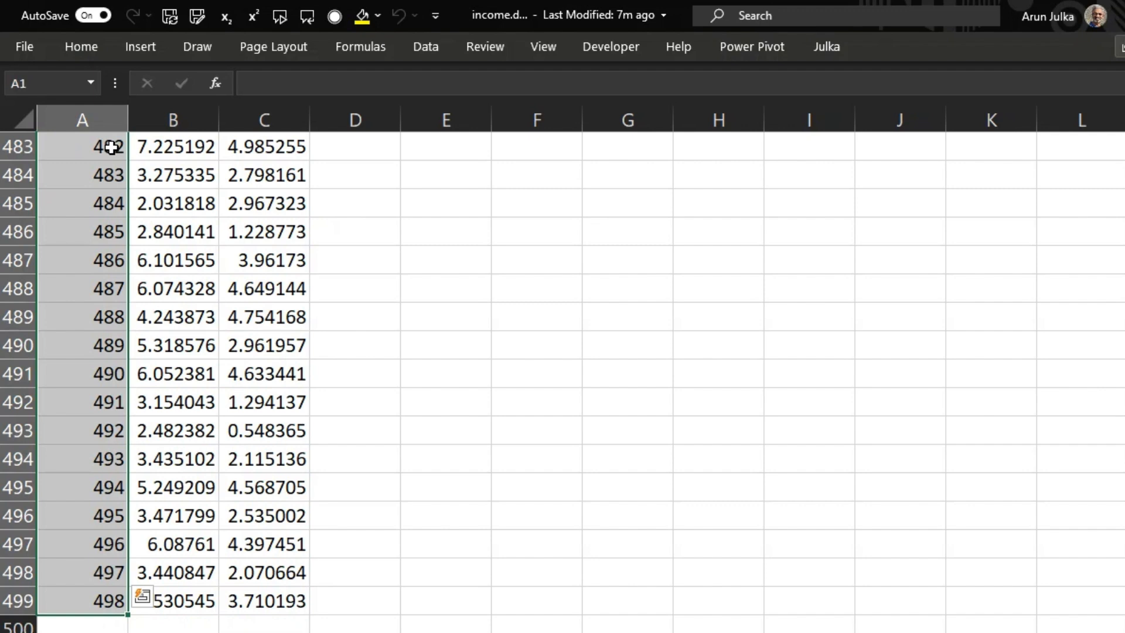
key(ctrl+Home)
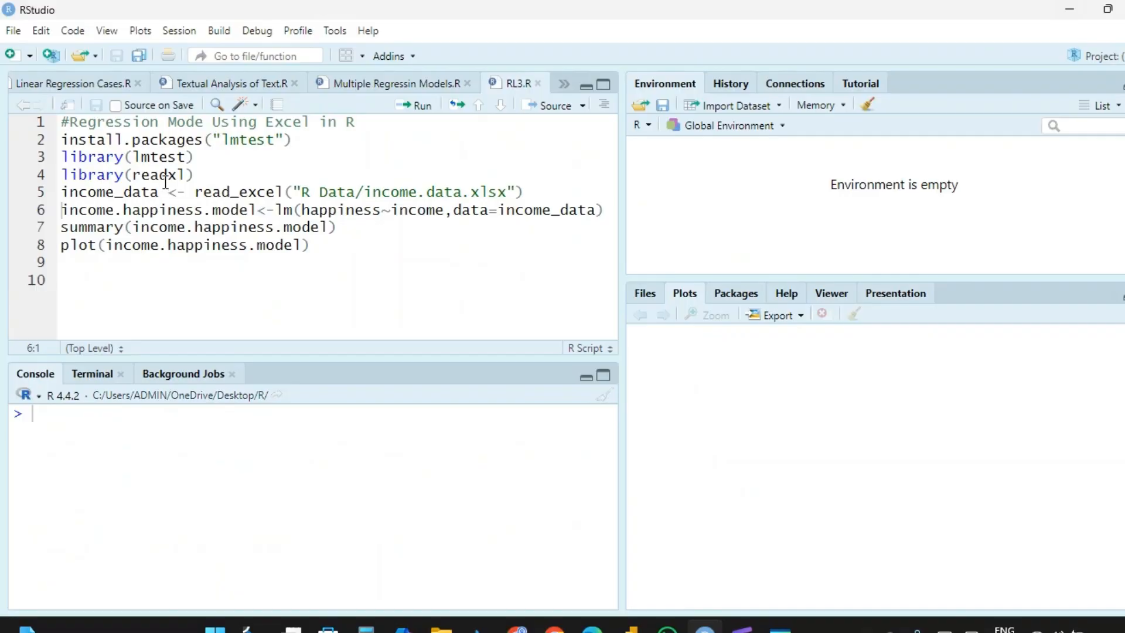
Return focus to the regression script at the library(readxl) line
click(294, 139)
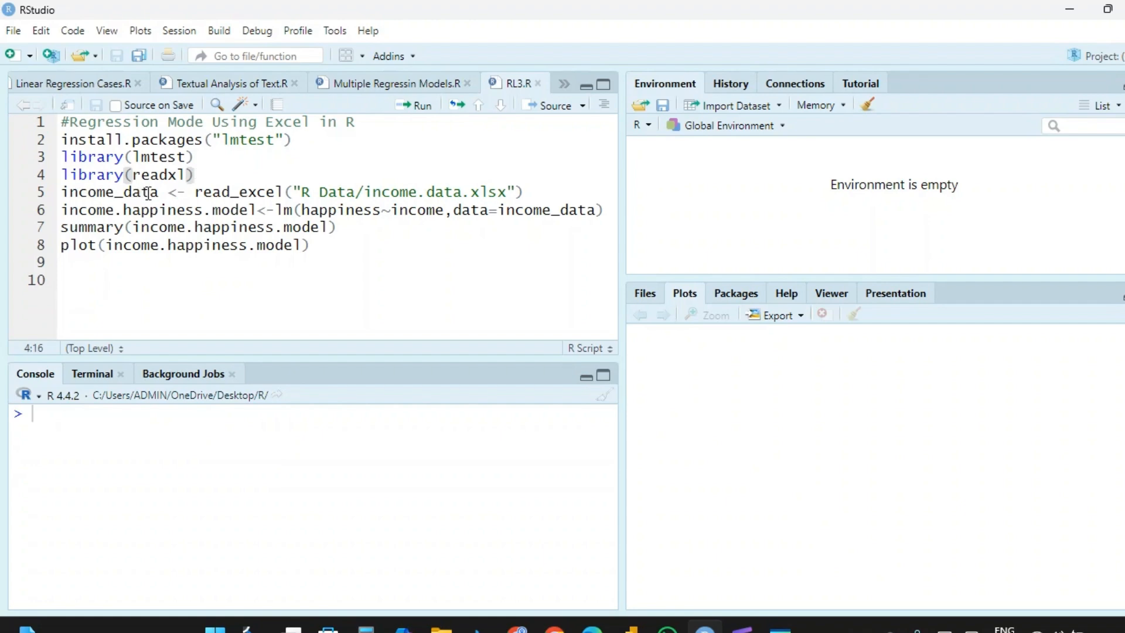
mouse_move(271, 217)
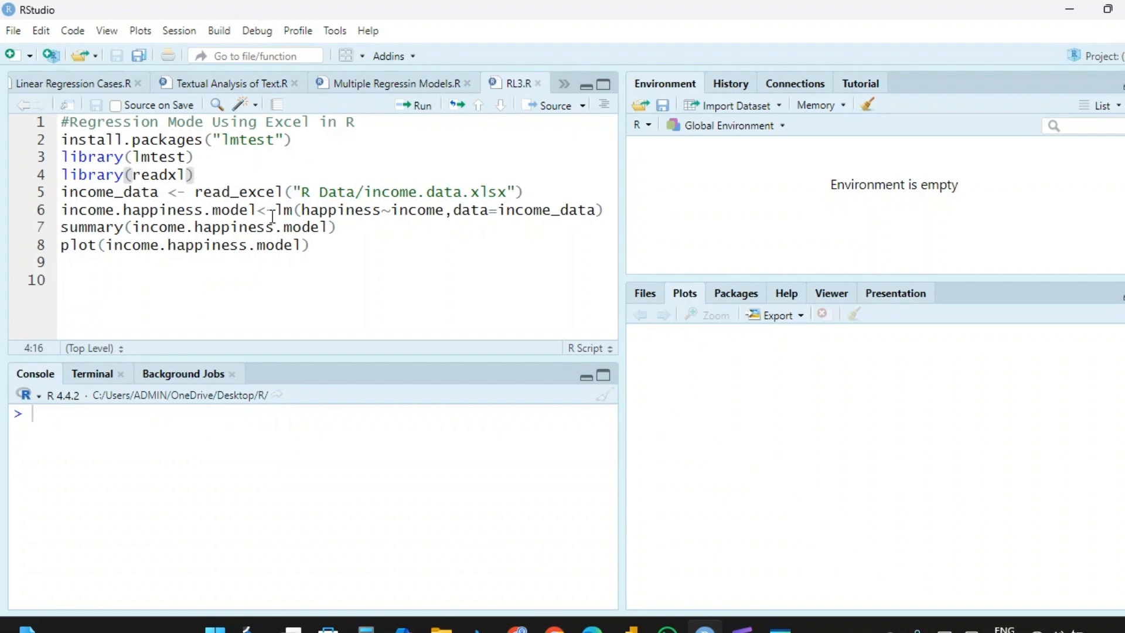
mouse_move(503, 197)
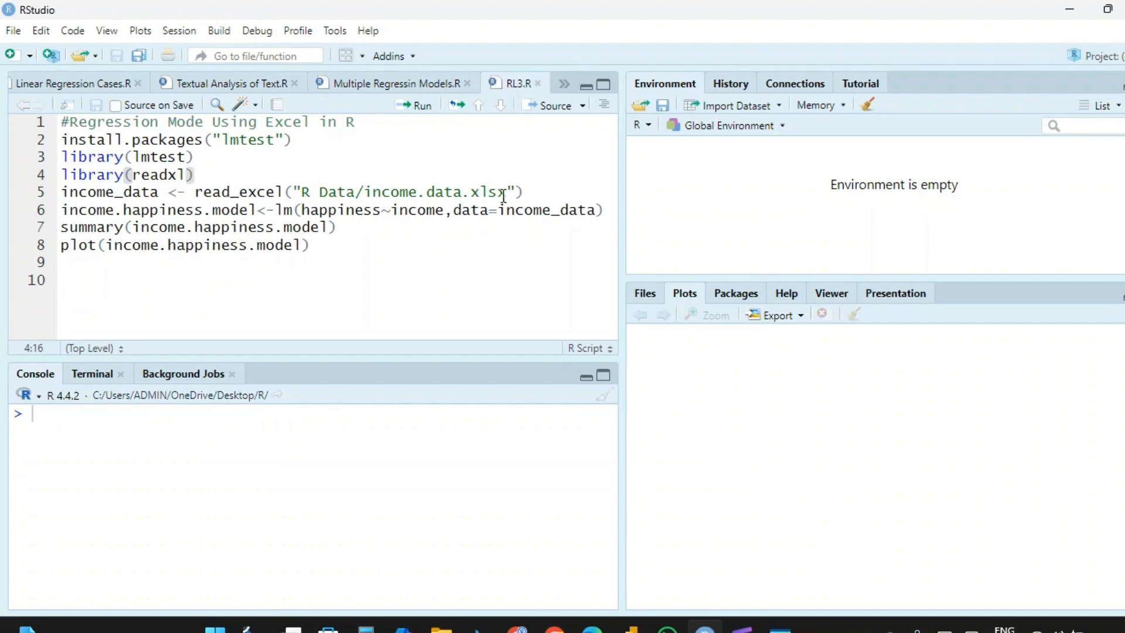
mouse_move(731, 143)
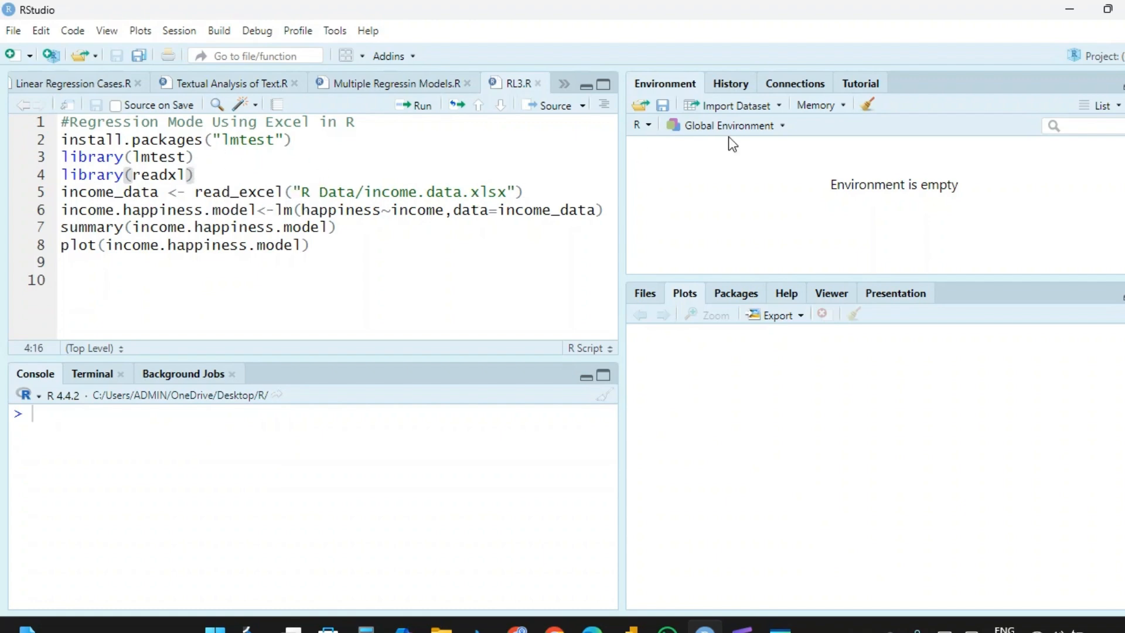
mouse_move(779, 115)
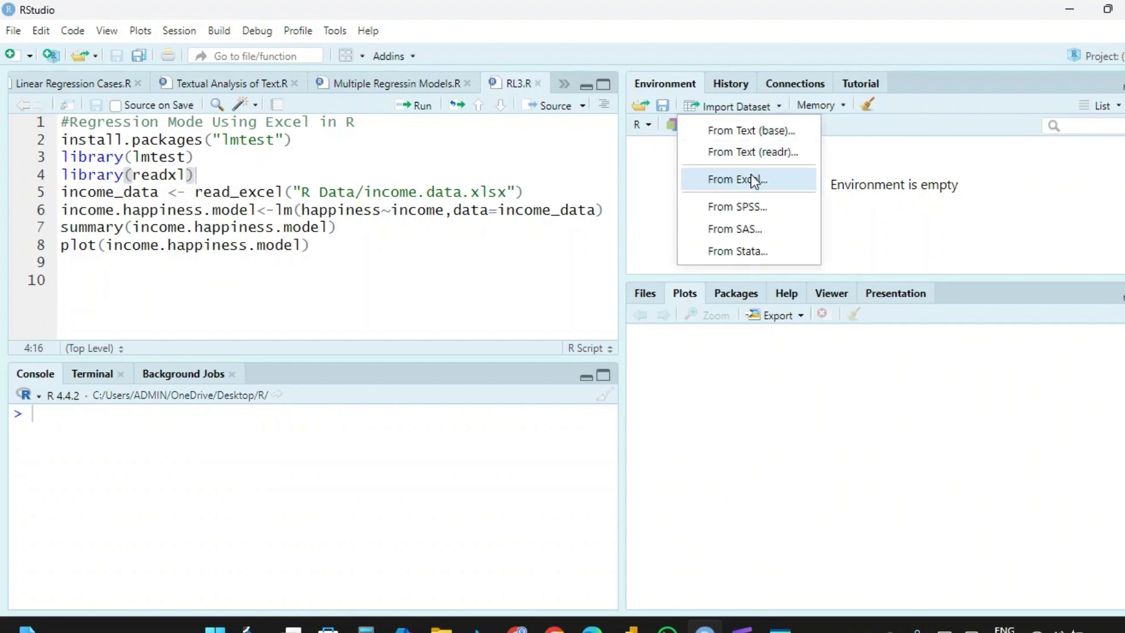
Browse to the R Data folder and choose income.data.xlsx for Excel import as income_data
click(736, 180)
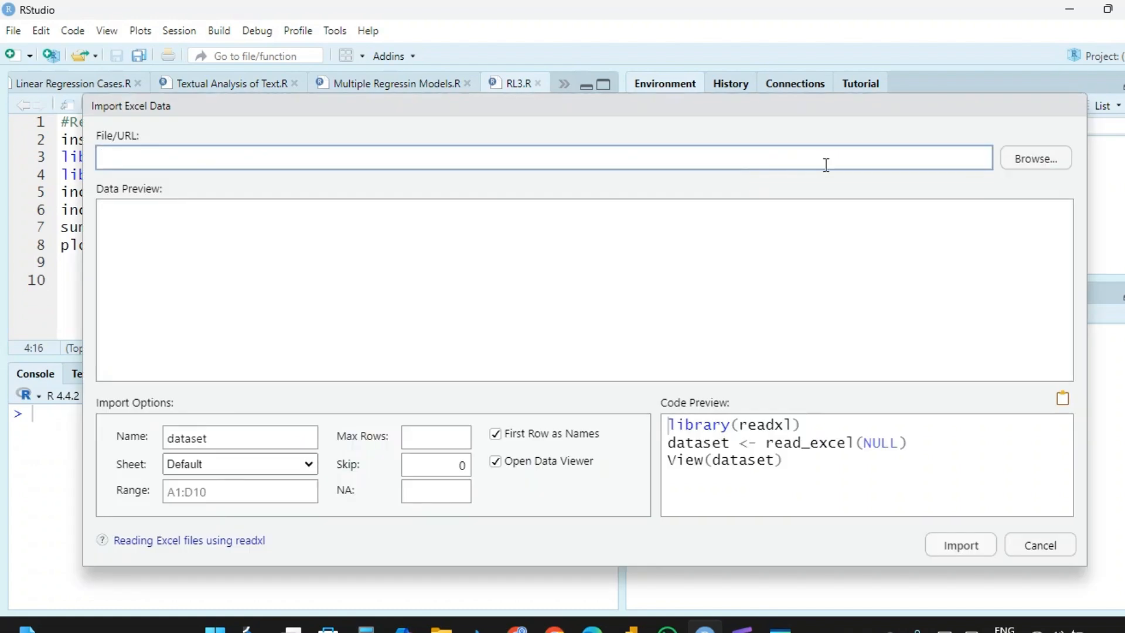
click(1035, 158)
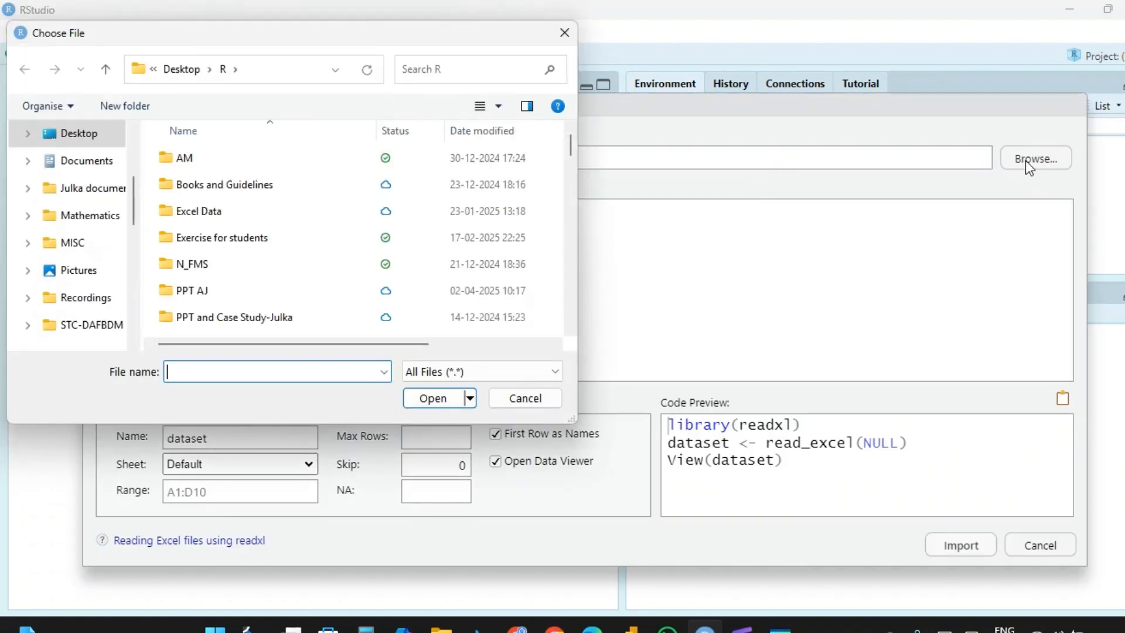
scroll(down, 3)
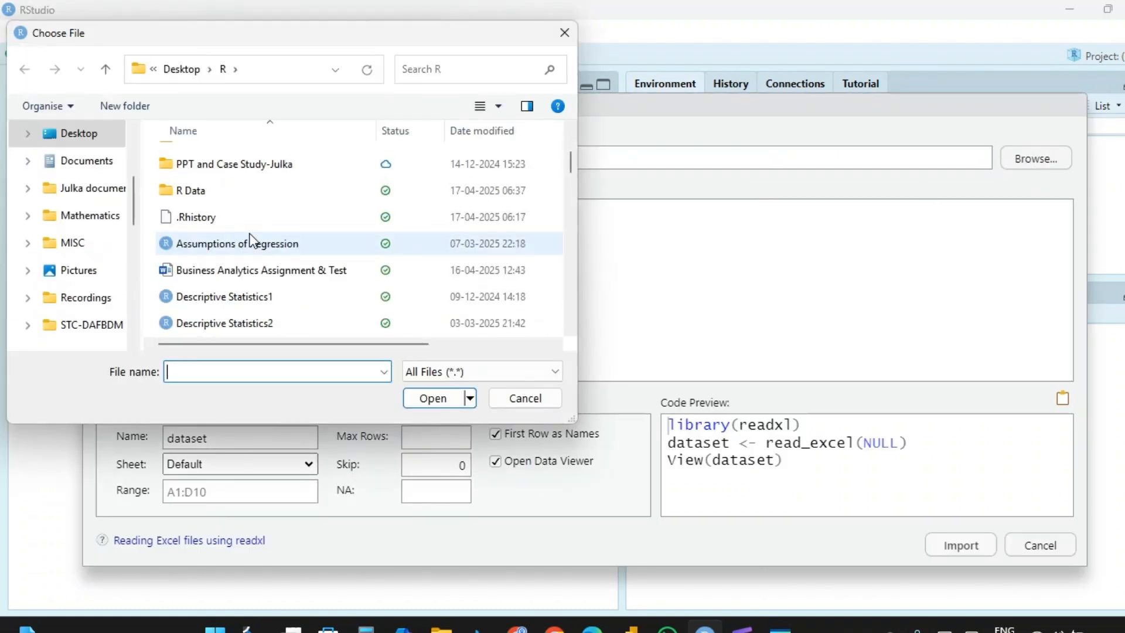
double_click(191, 190)
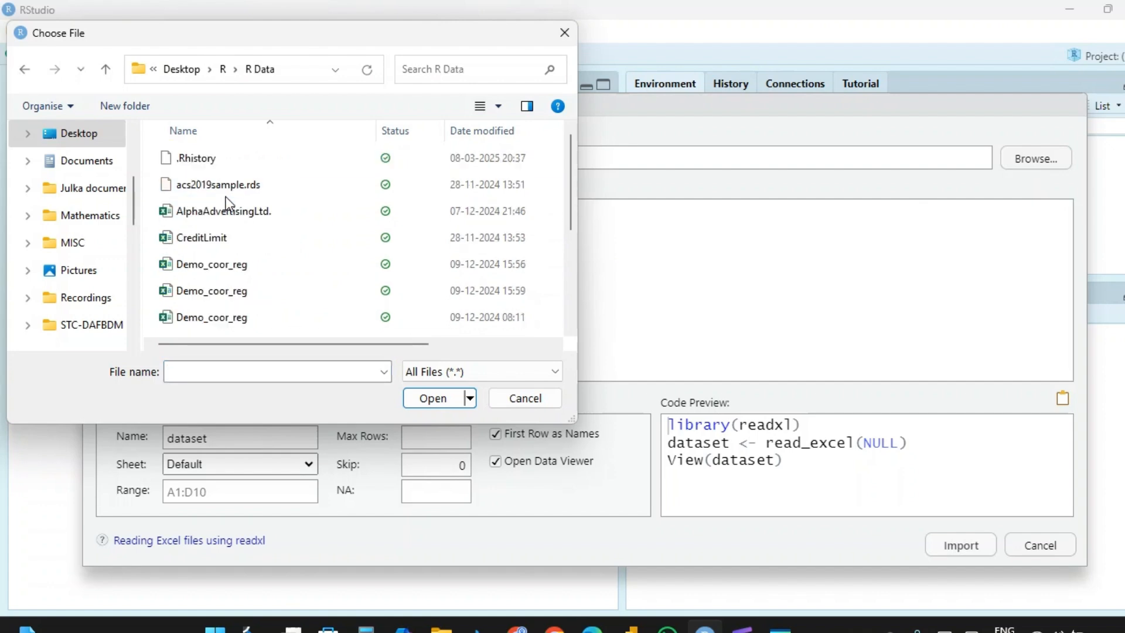
scroll(down, 3)
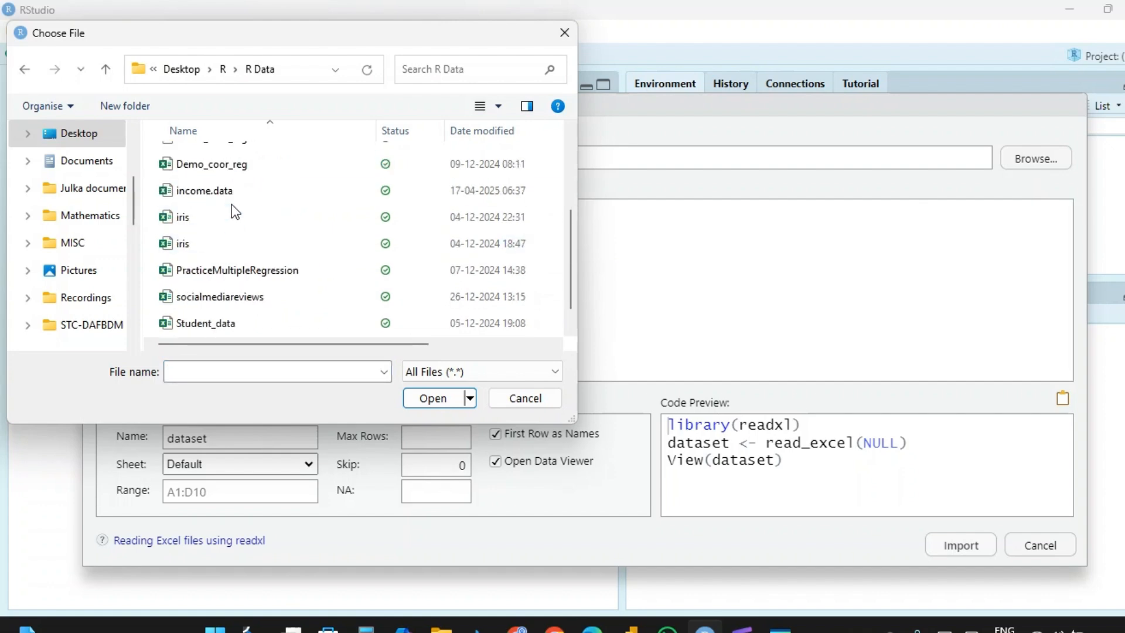
double_click(204, 190)
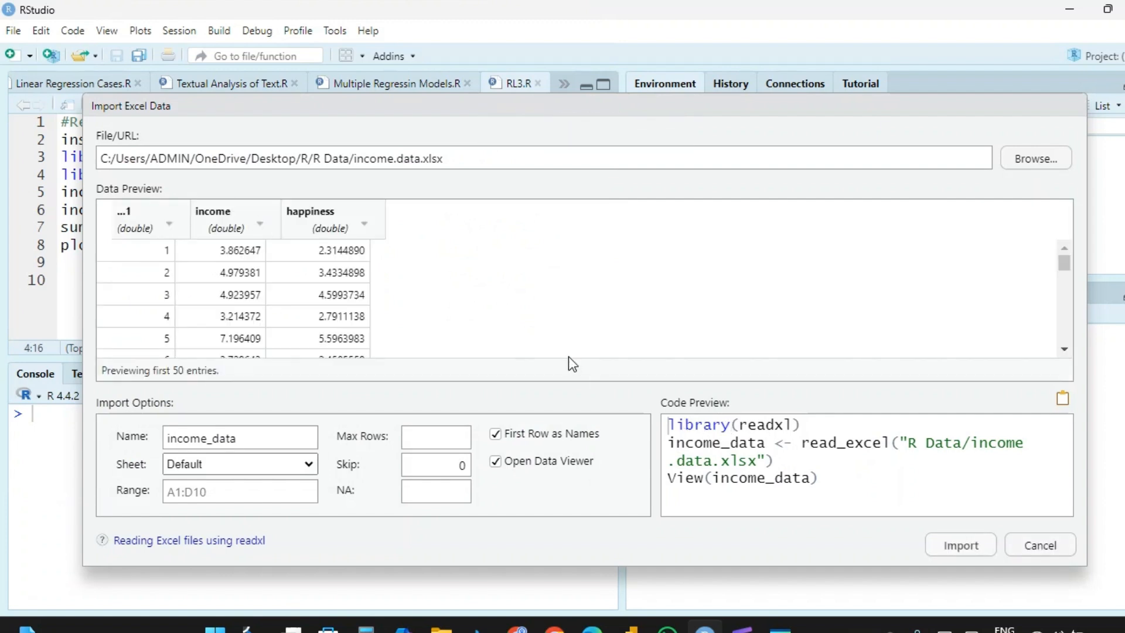
scroll(down, 3)
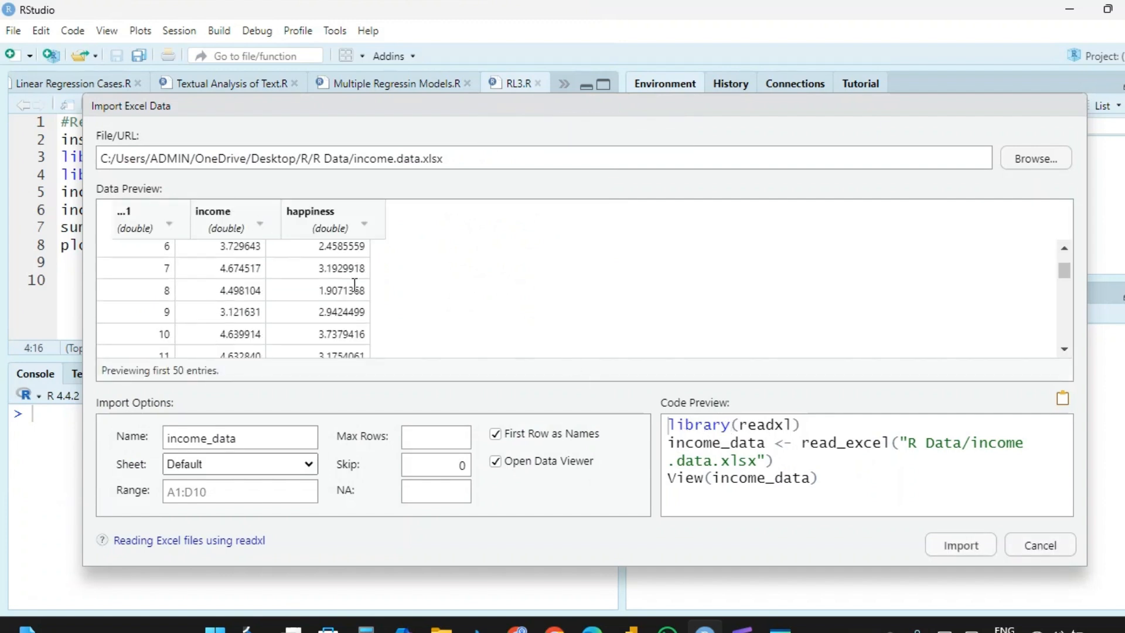
scroll(down, 3)
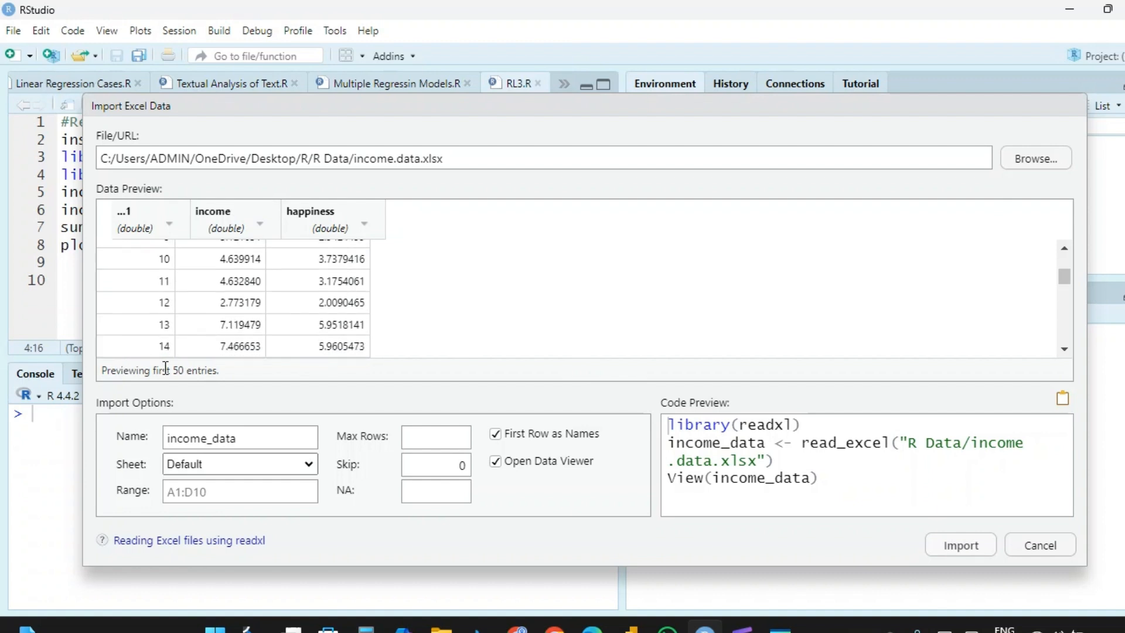
scroll(up, 3)
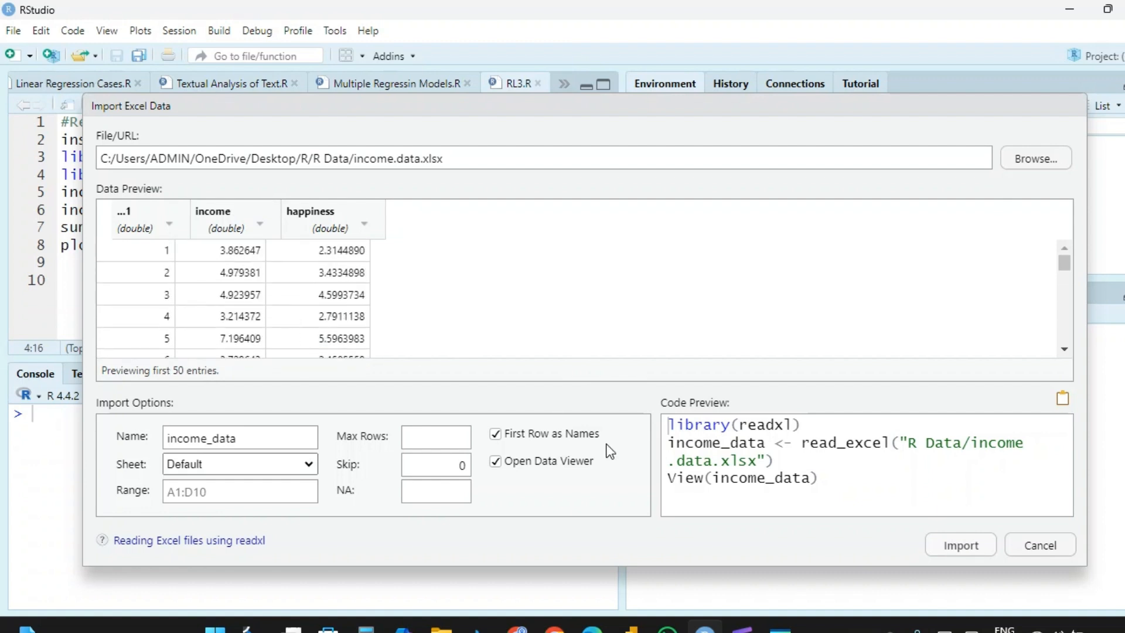
mouse_move(721, 443)
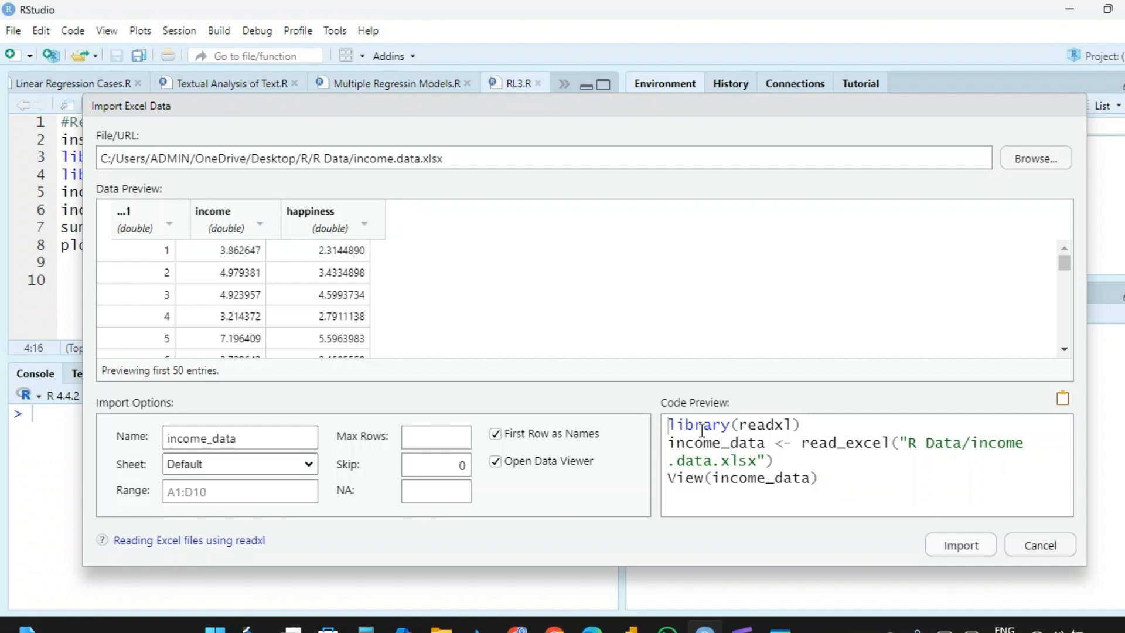
mouse_move(915, 524)
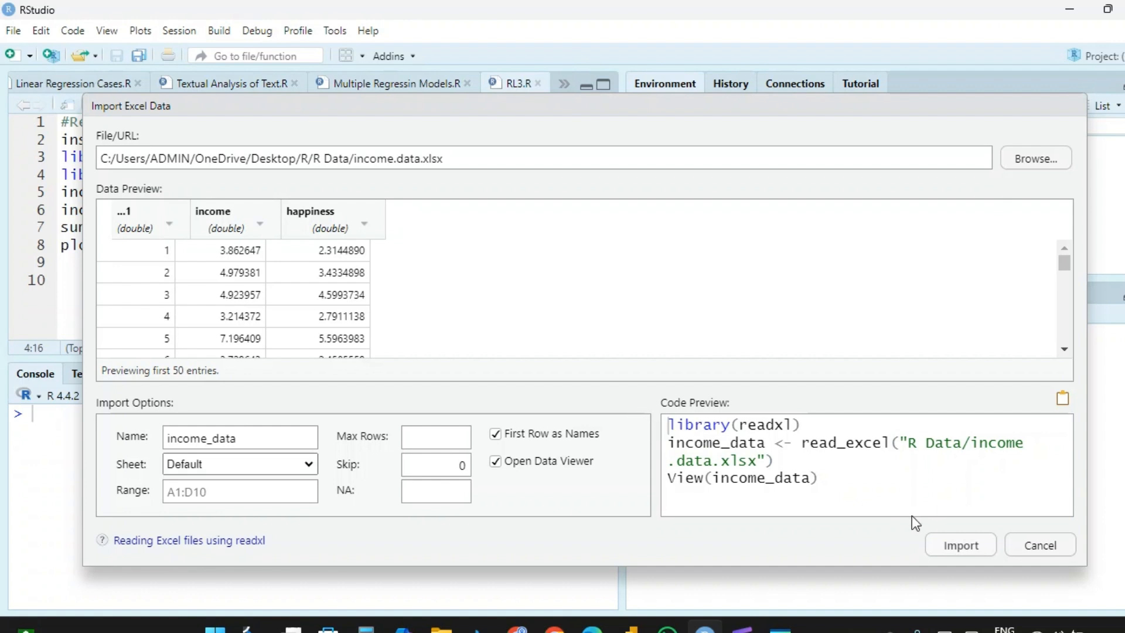
mouse_move(989, 549)
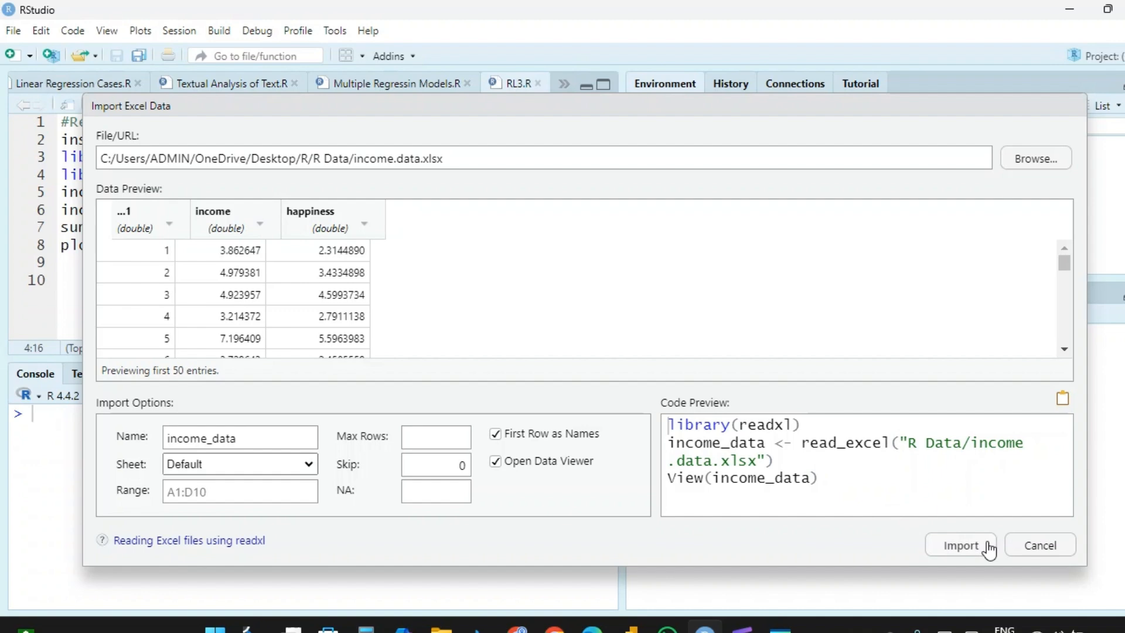
click(961, 545)
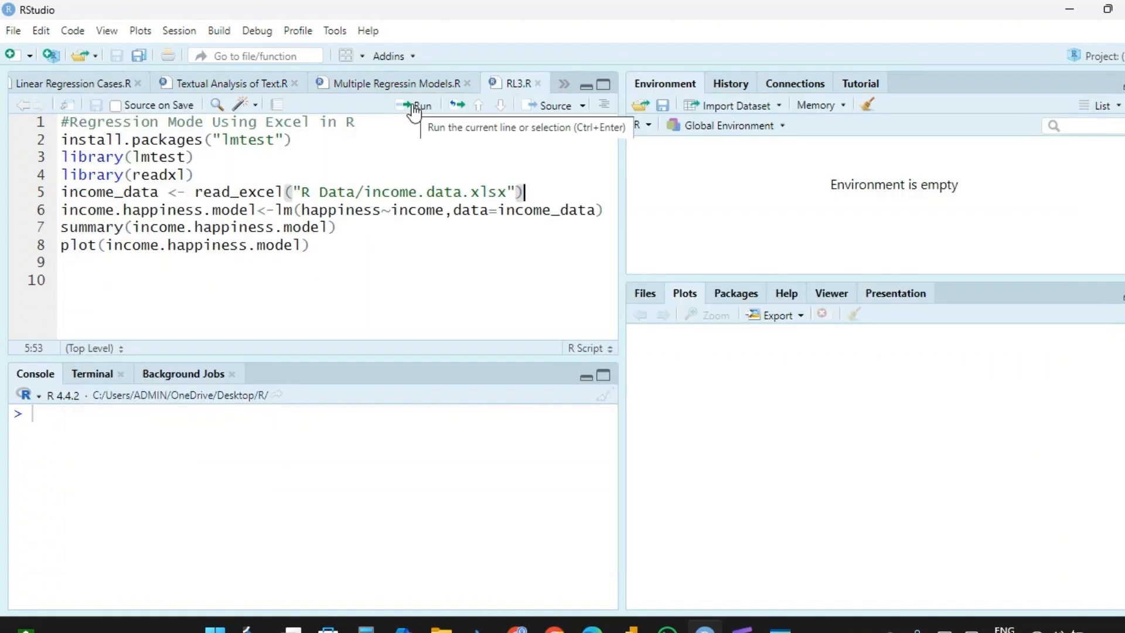
click(419, 106)
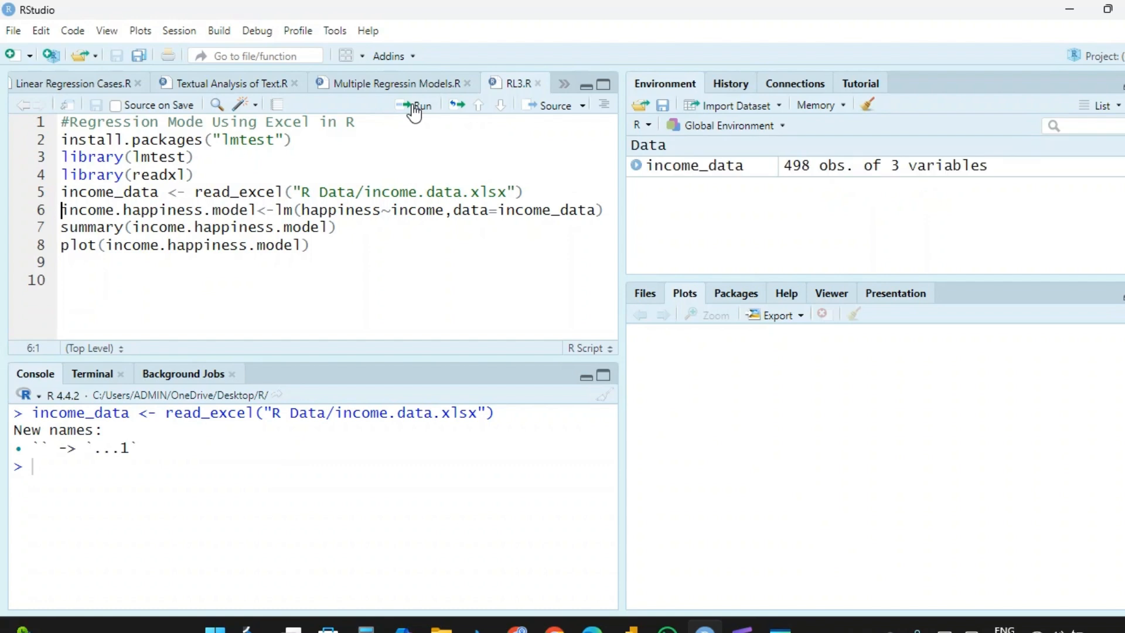
mouse_move(735, 177)
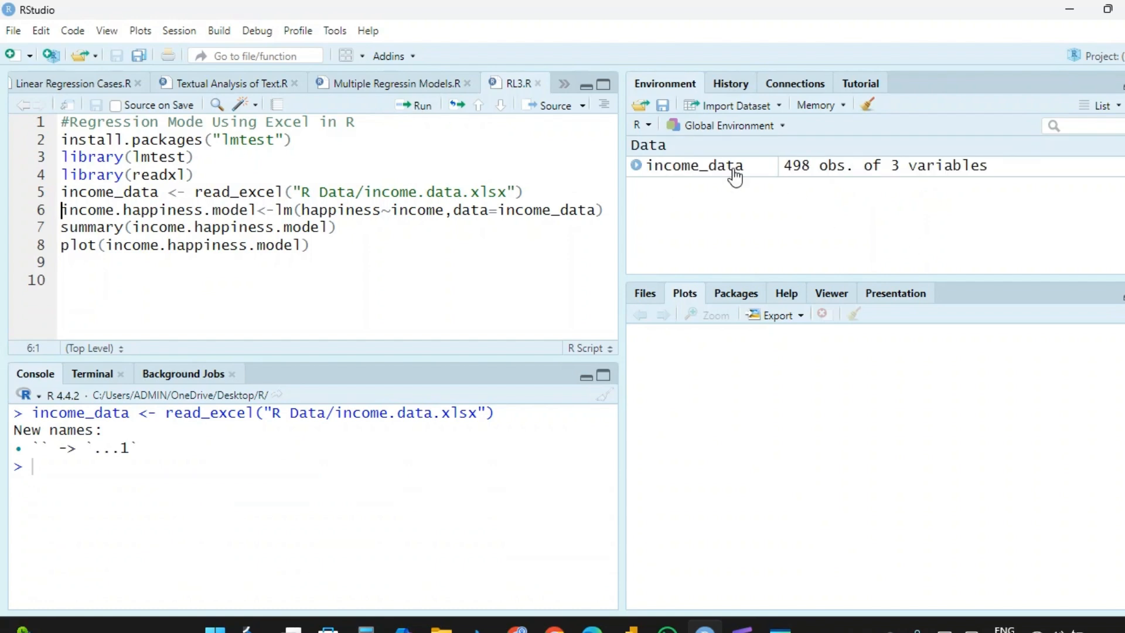
mouse_move(906, 185)
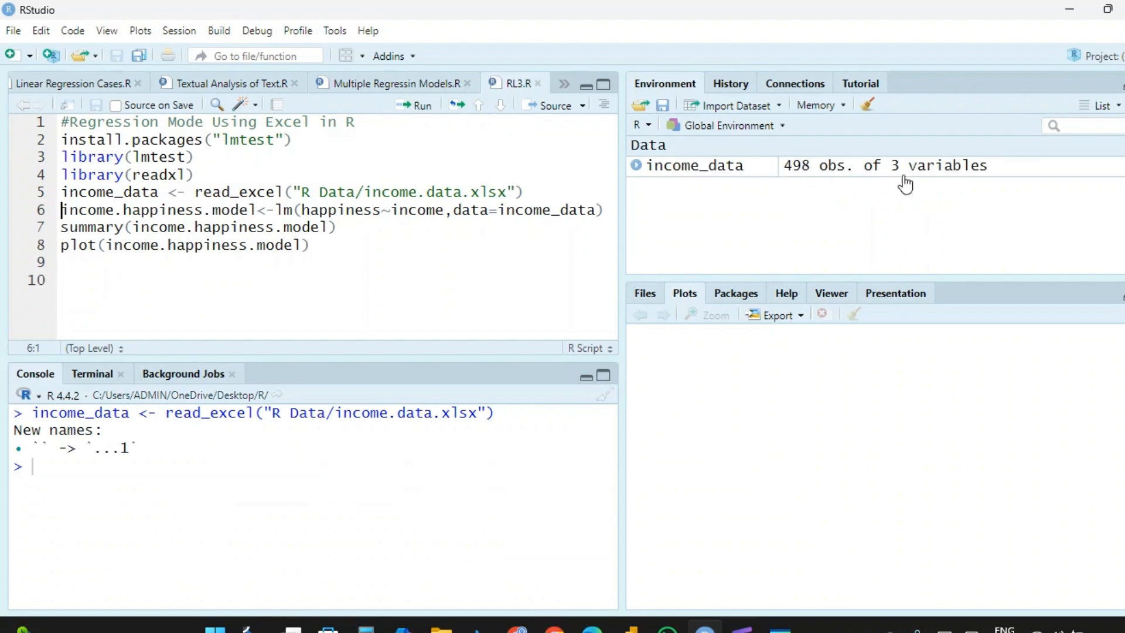
mouse_move(167, 196)
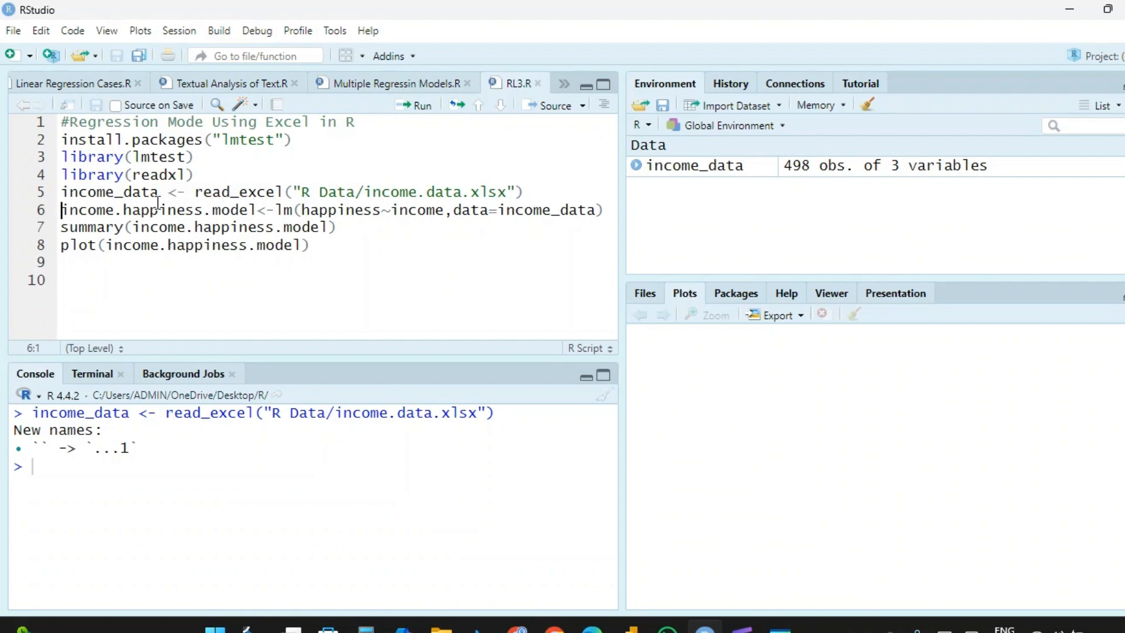
mouse_move(296, 204)
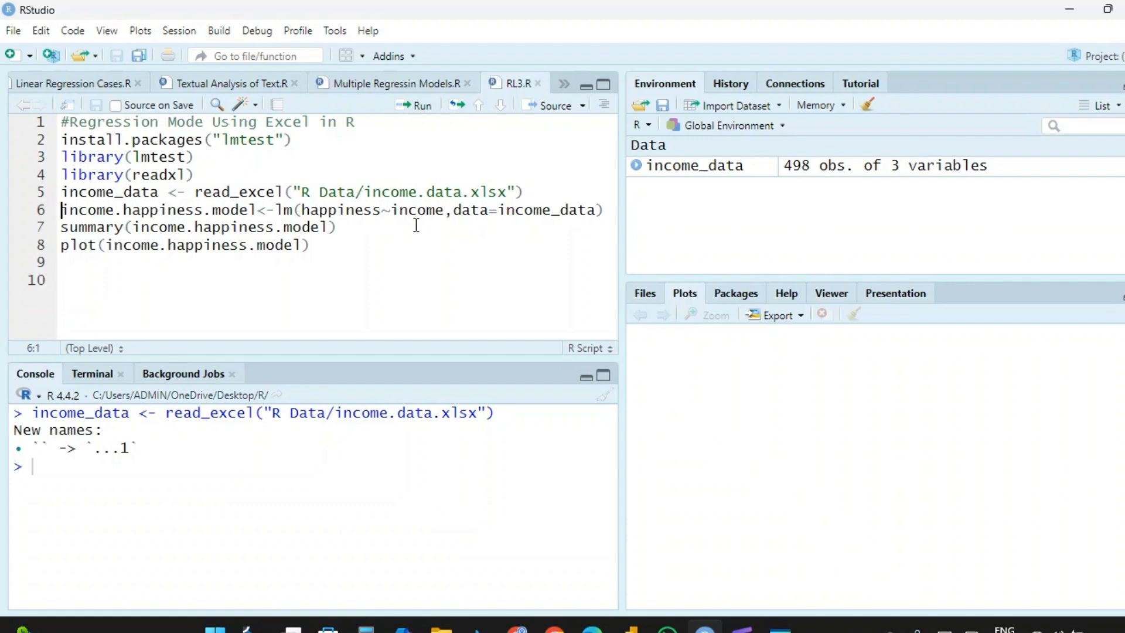
mouse_move(487, 213)
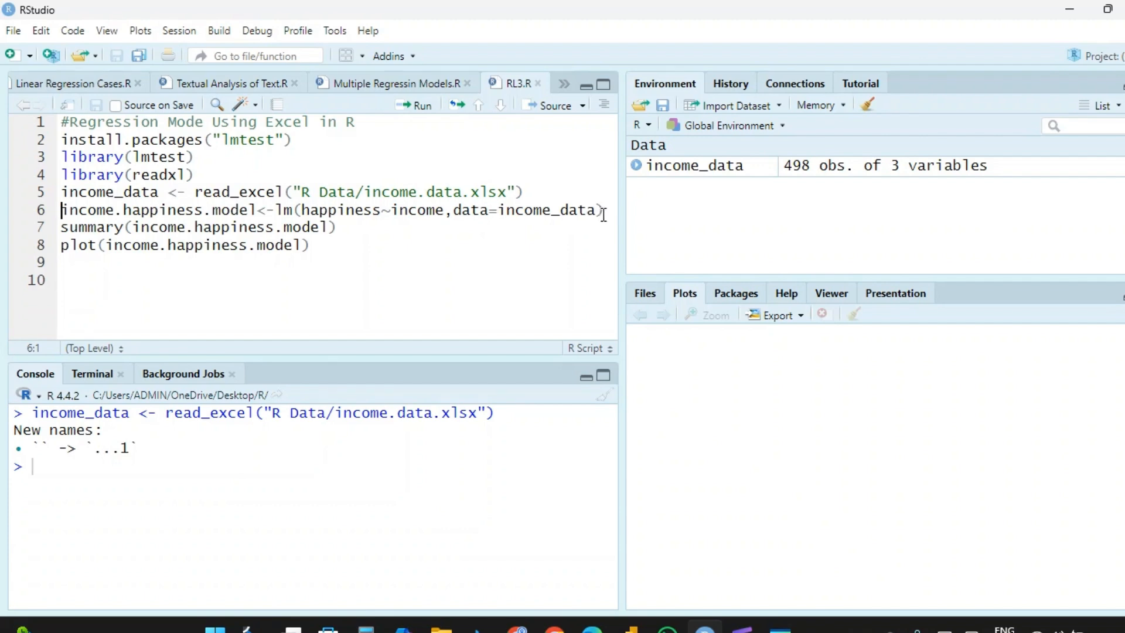
Run lm(happiness~income, data=income_data) to create income.happiness.model
click(415, 105)
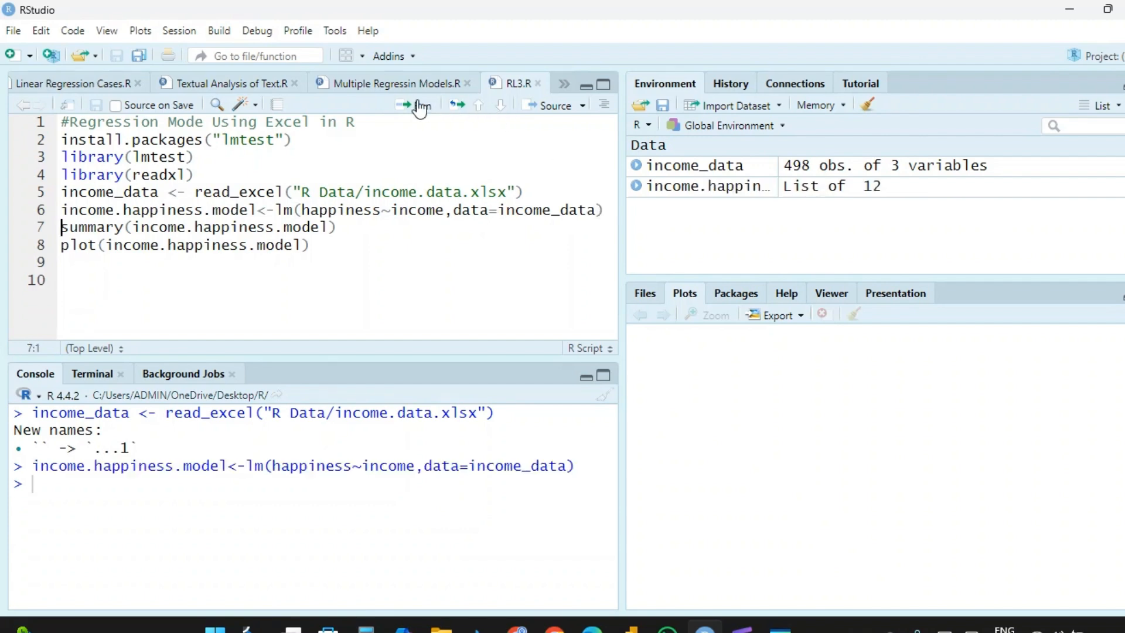
mouse_move(841, 200)
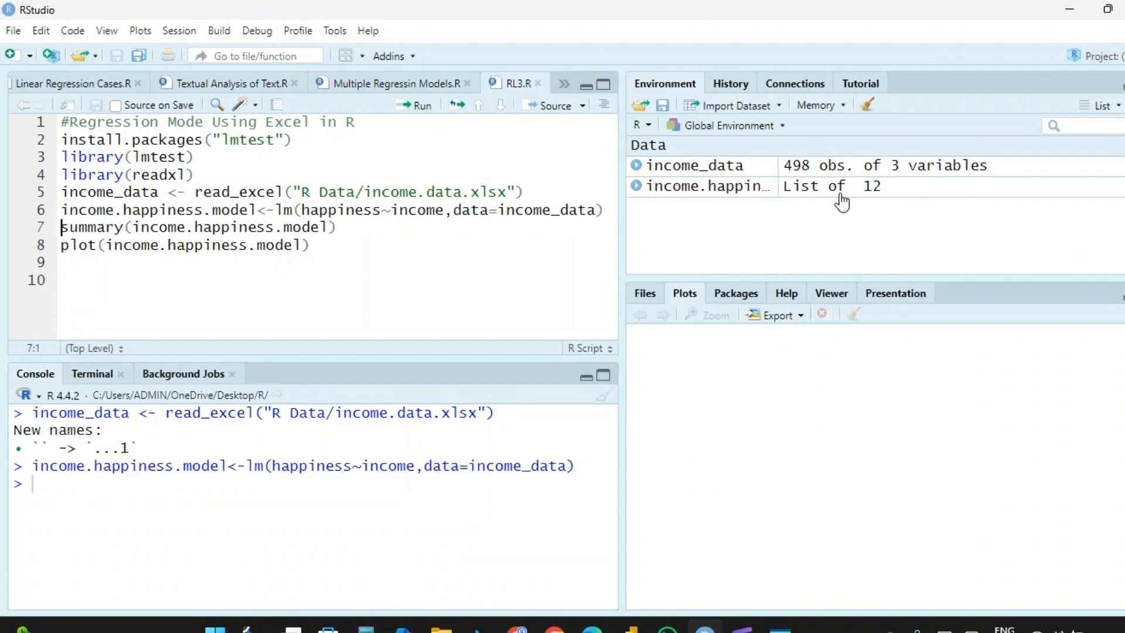
mouse_move(888, 199)
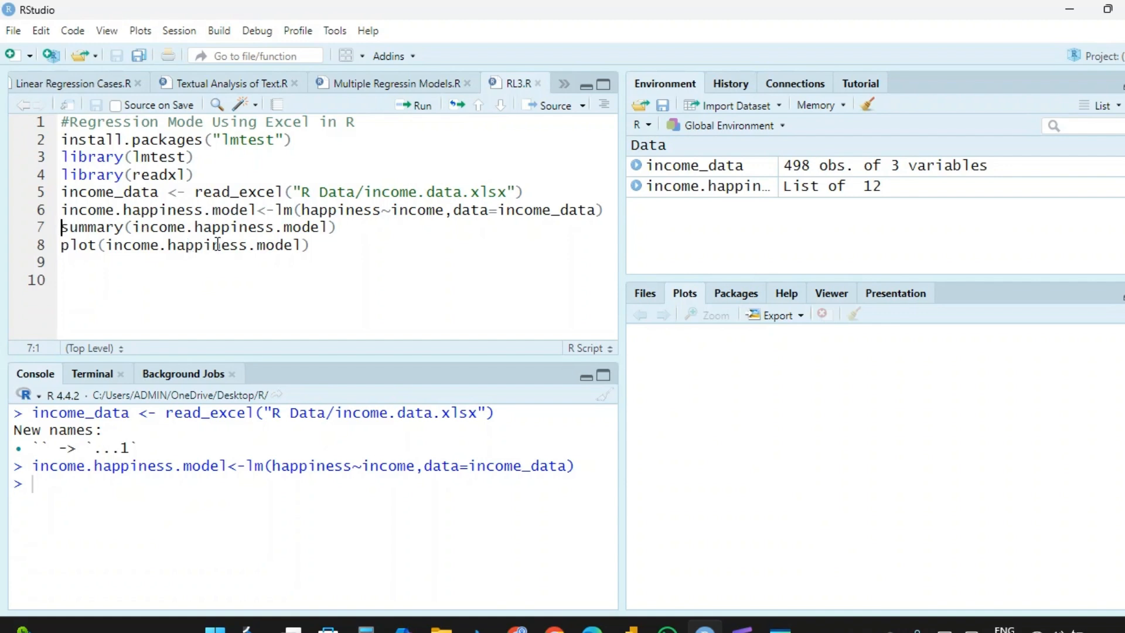
Run summary(income.happiness.model) and review coefficient 0.714, R-squared 0.749, p-value below 2.2e-16
click(414, 105)
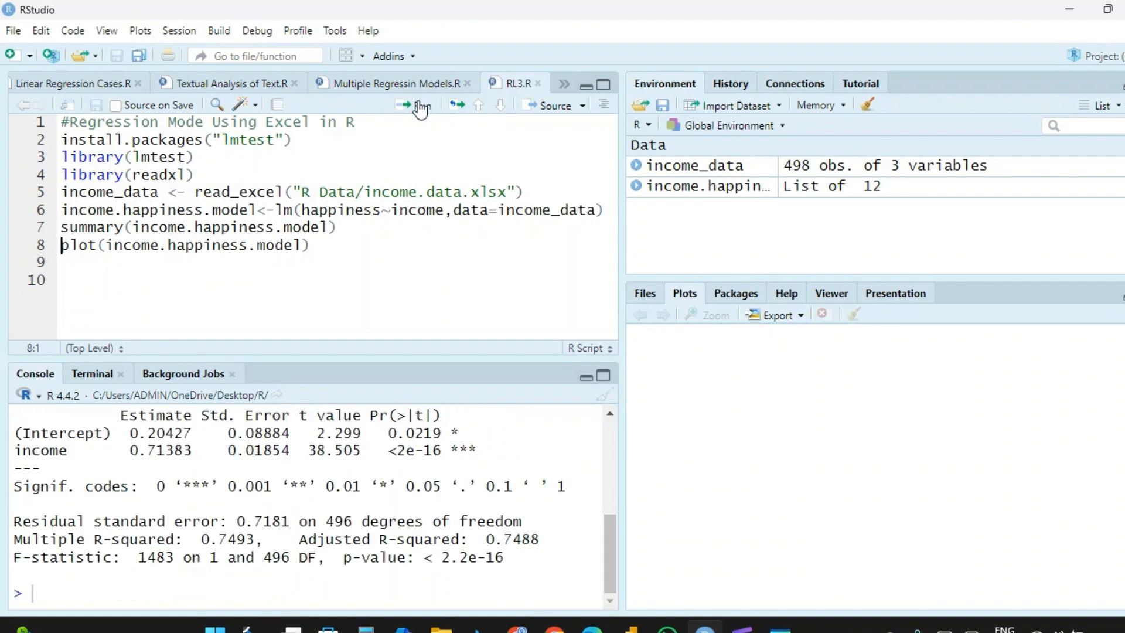
scroll(up, 3)
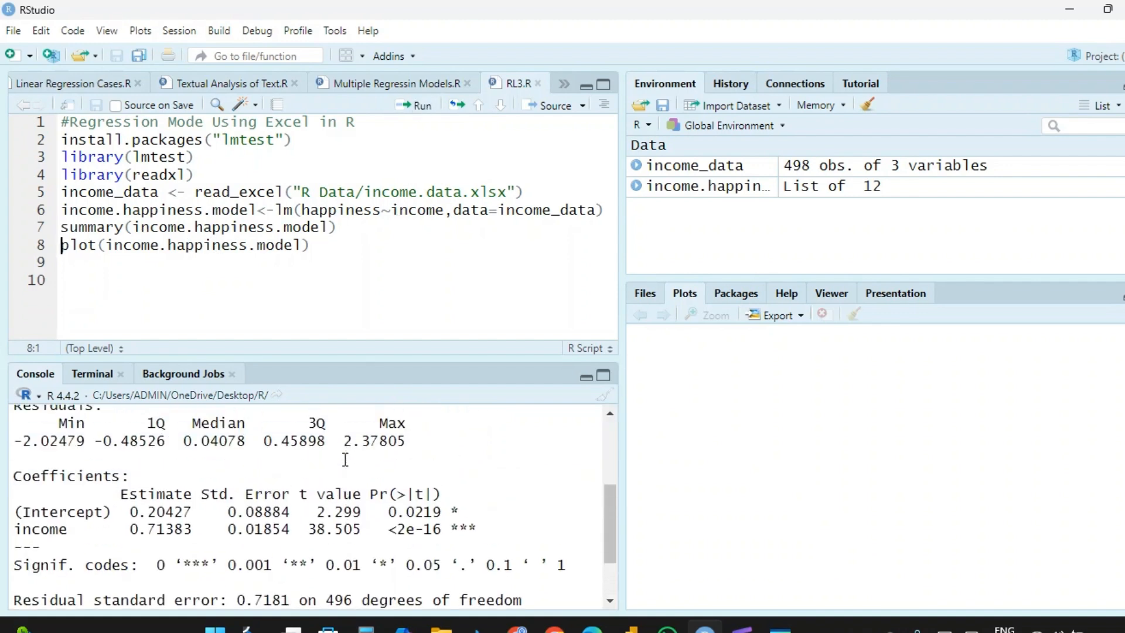
scroll(up, 3)
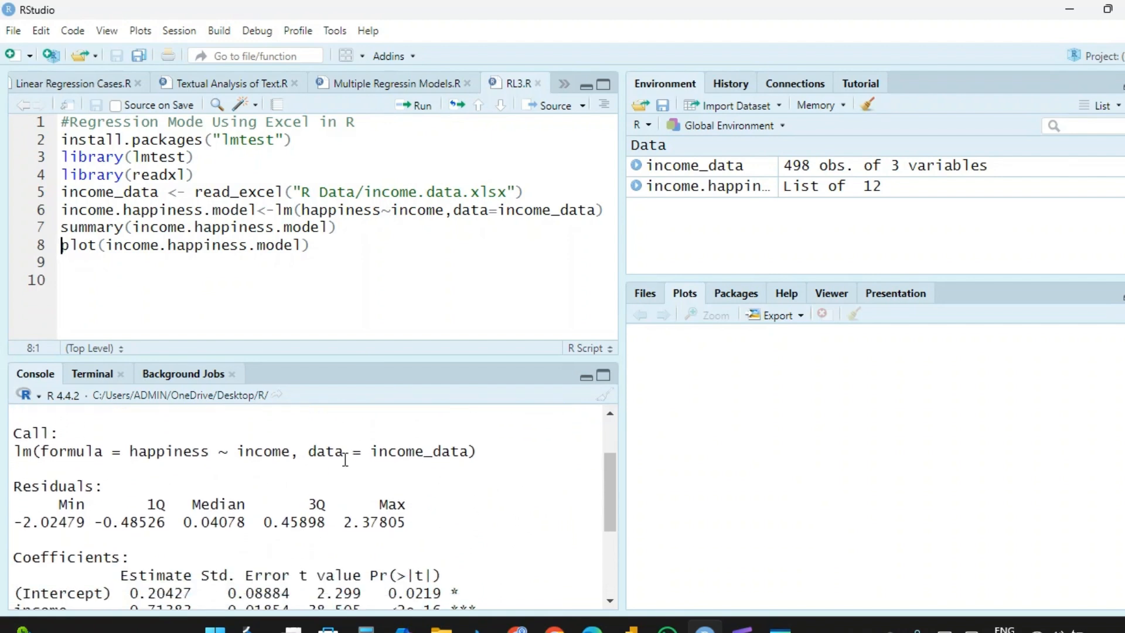
scroll(down, 3)
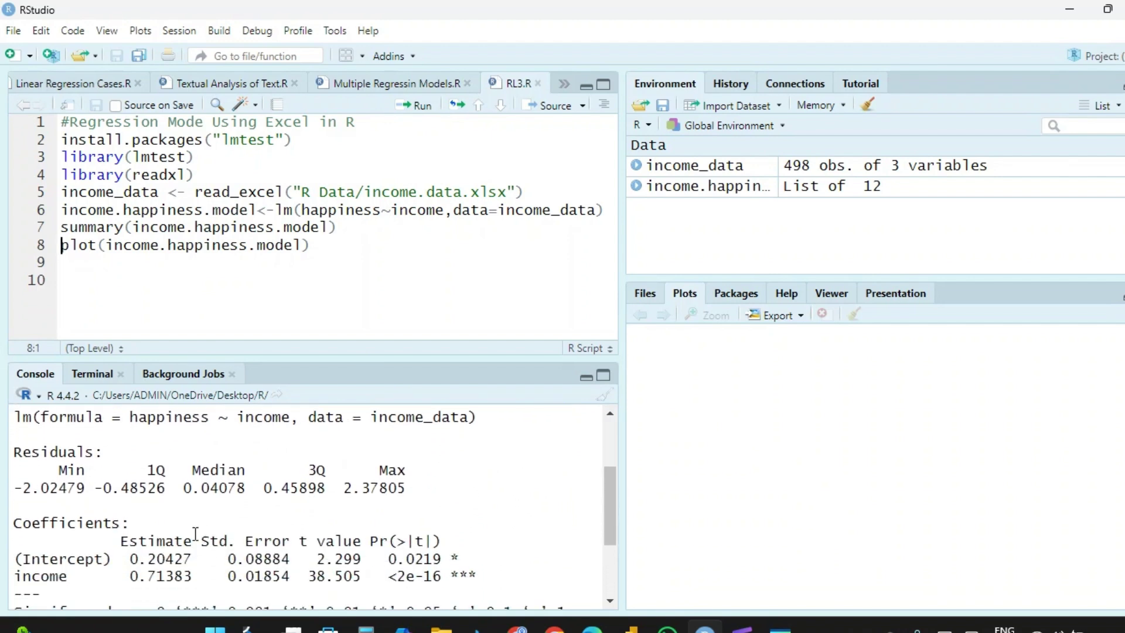
scroll(down, 3)
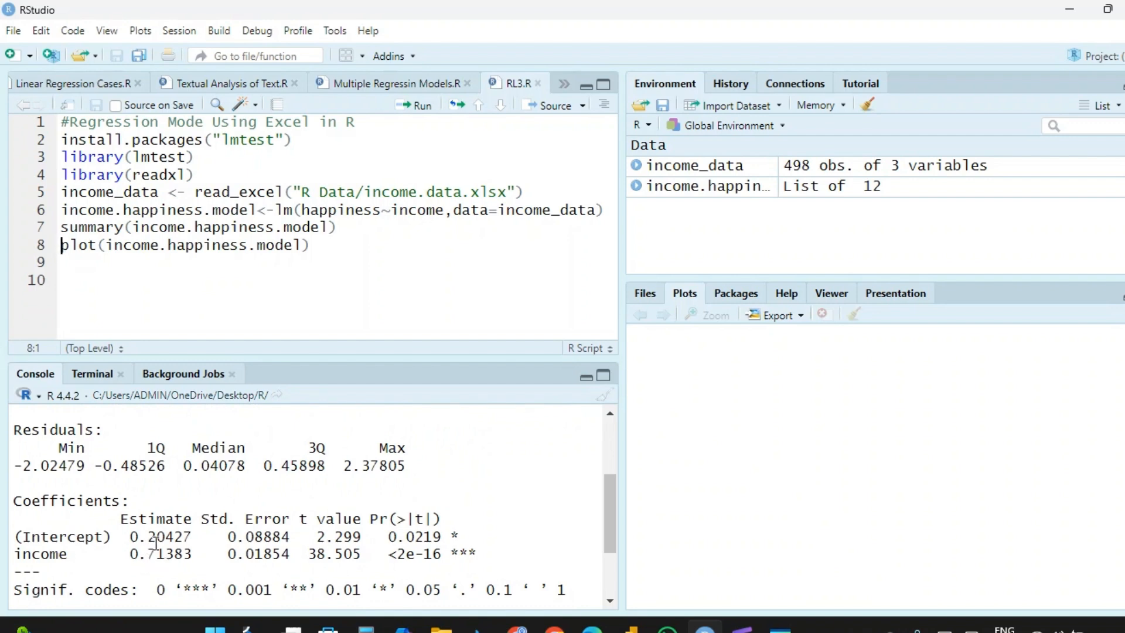
scroll(down, 3)
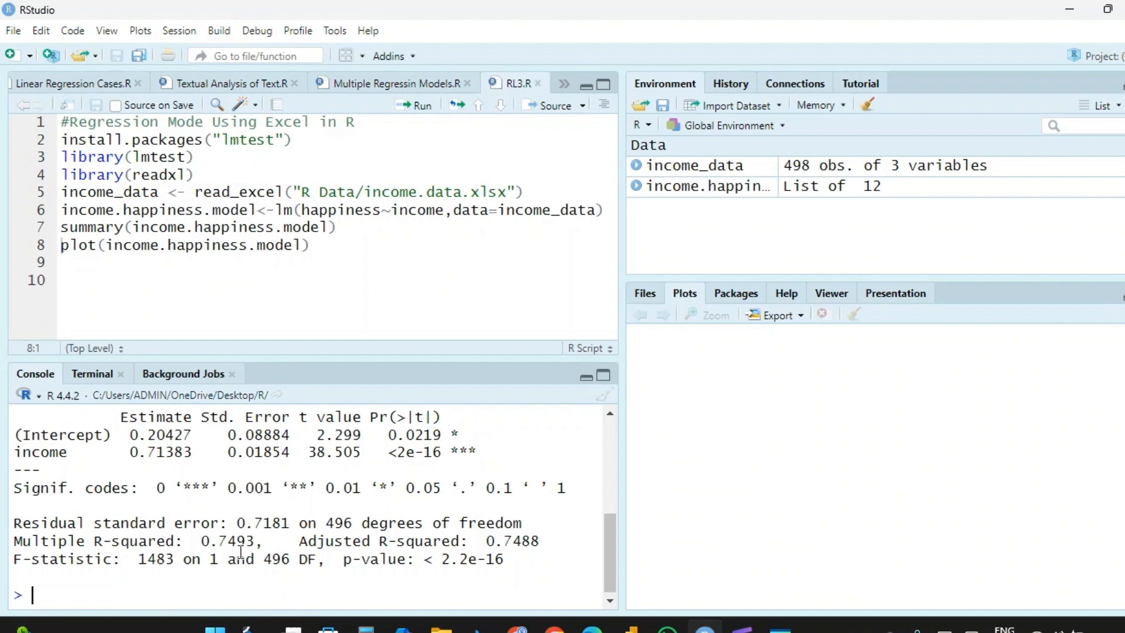
mouse_move(269, 284)
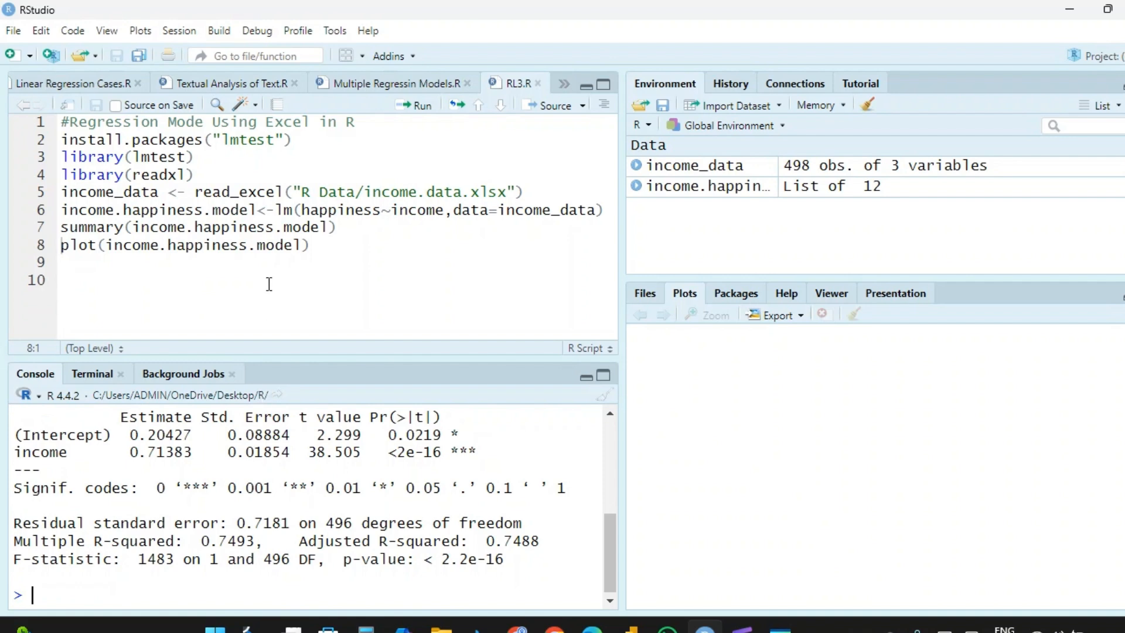
click(314, 245)
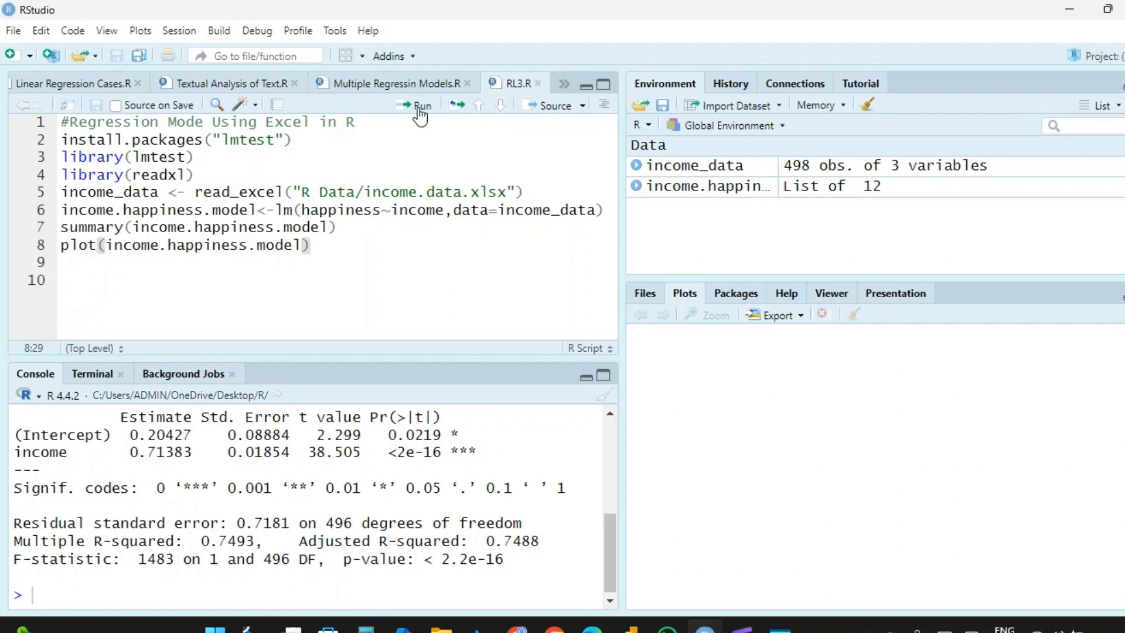
Run plot(income.happiness.model) and step through all four diagnostic plots to Residuals vs Leverage
click(419, 106)
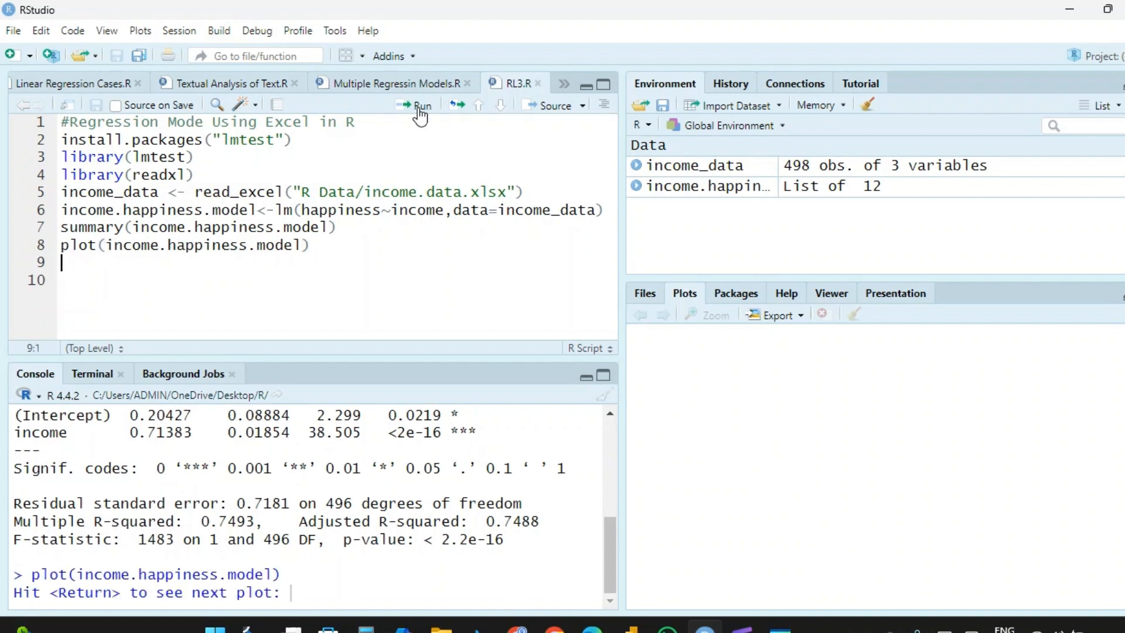
mouse_move(394, 522)
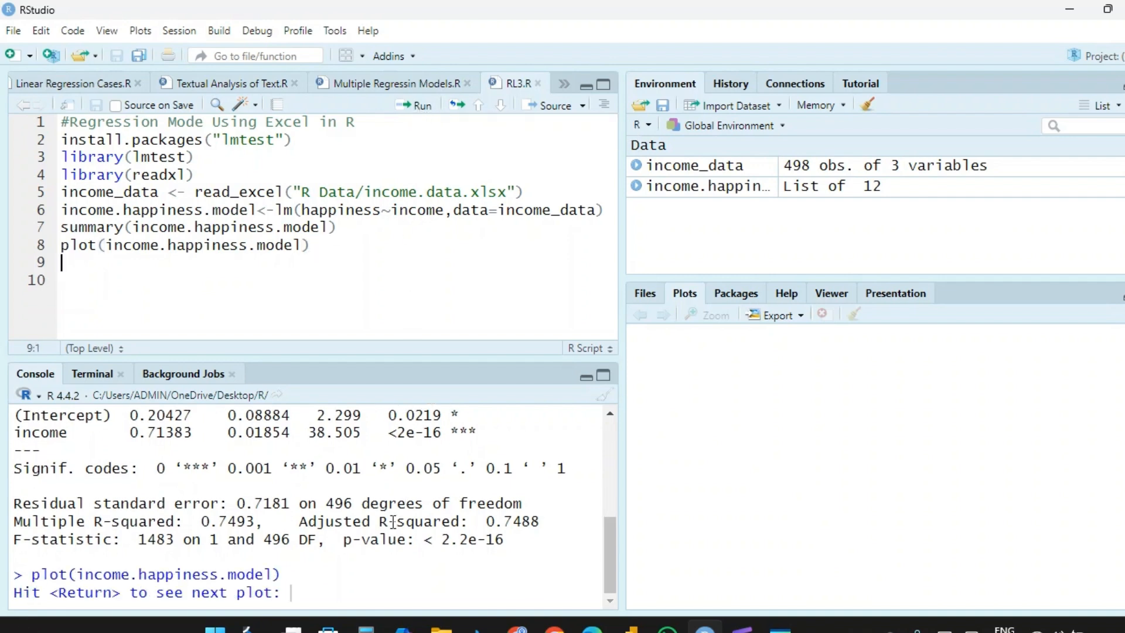
key(Return)
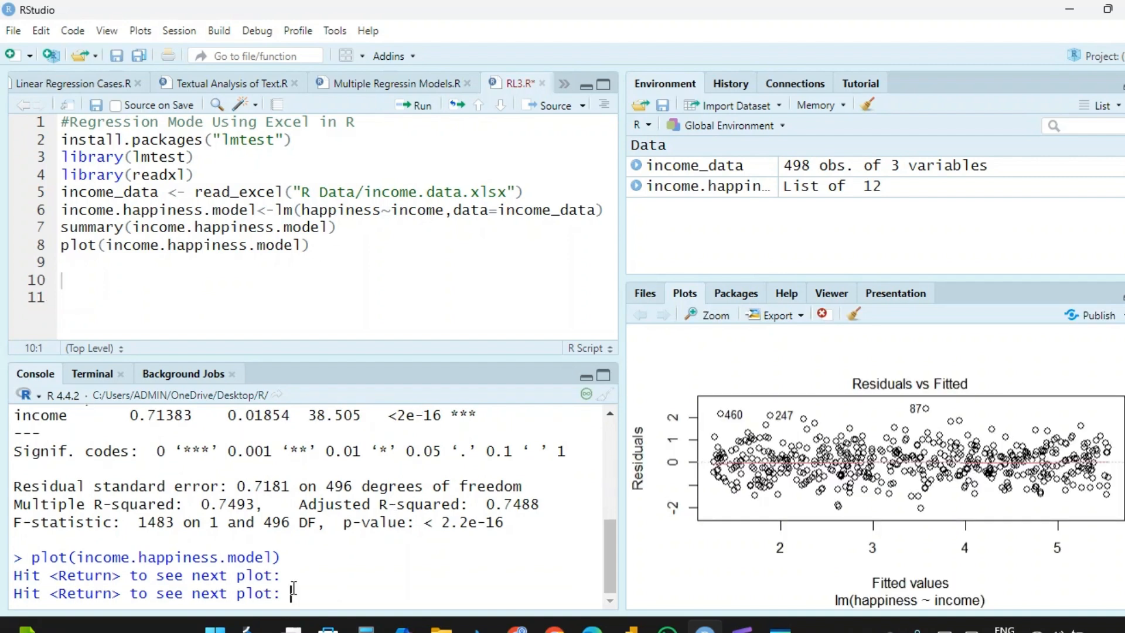
key(Return)
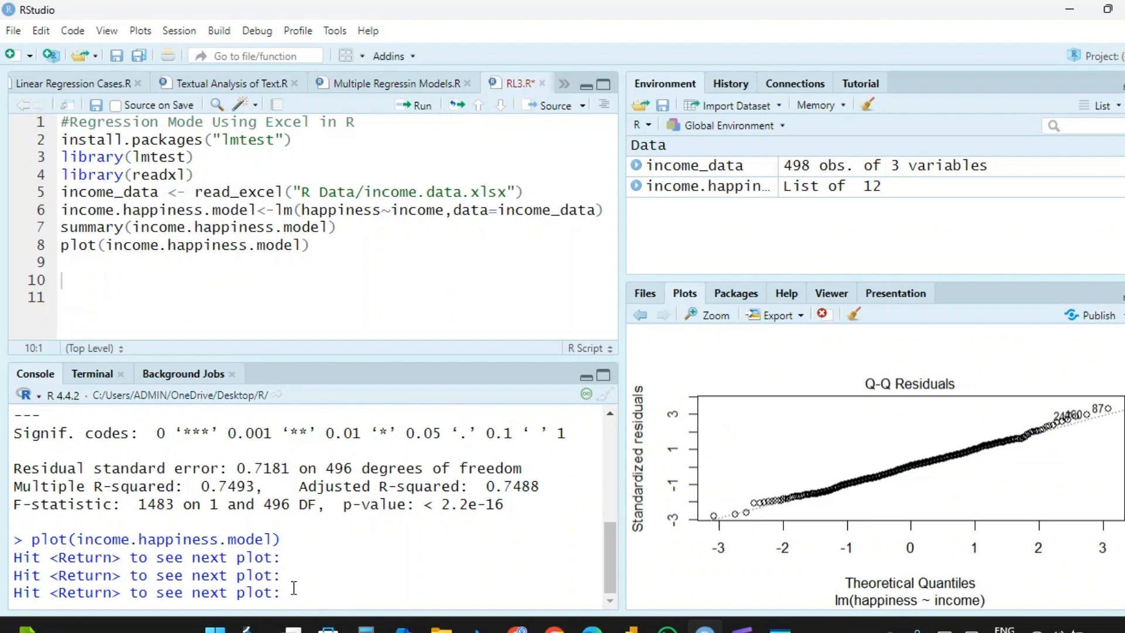
key(Return)
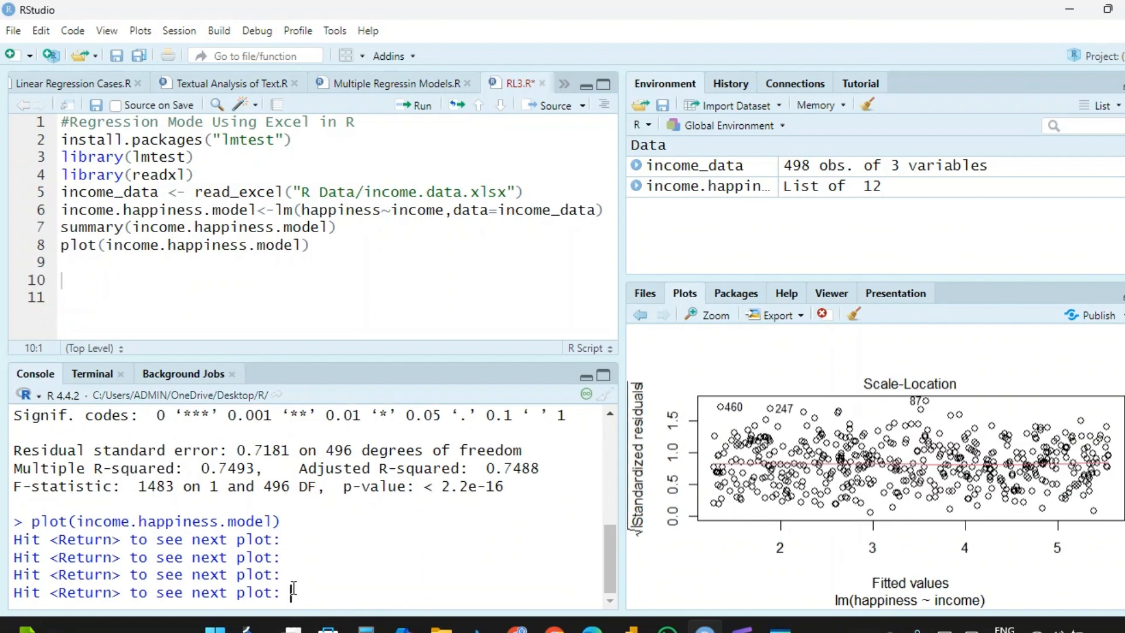
key(Return)
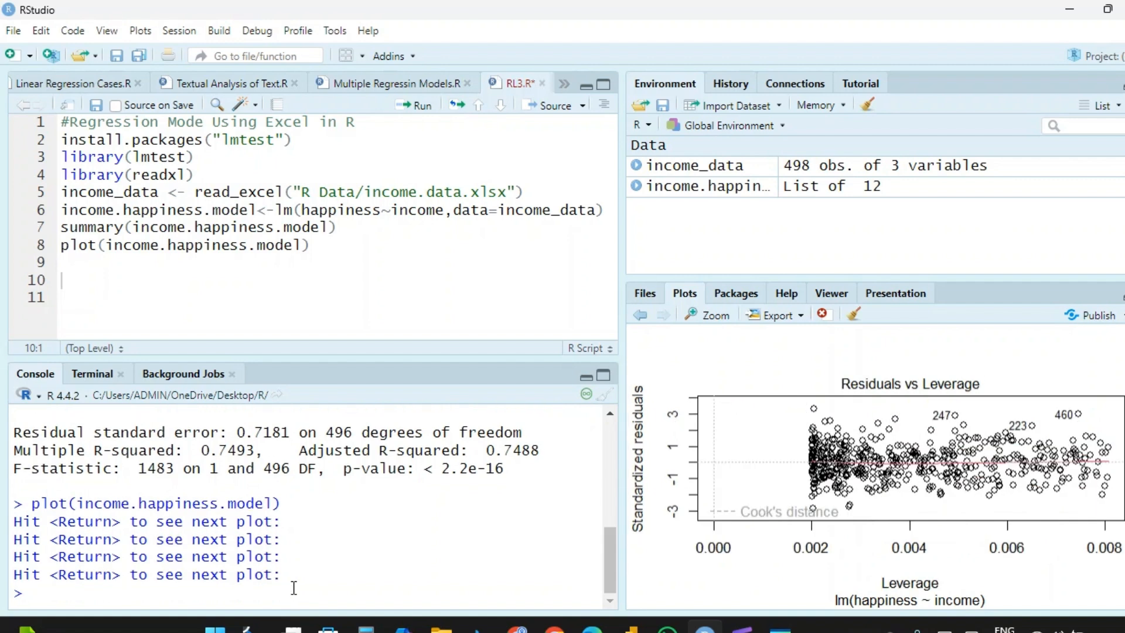